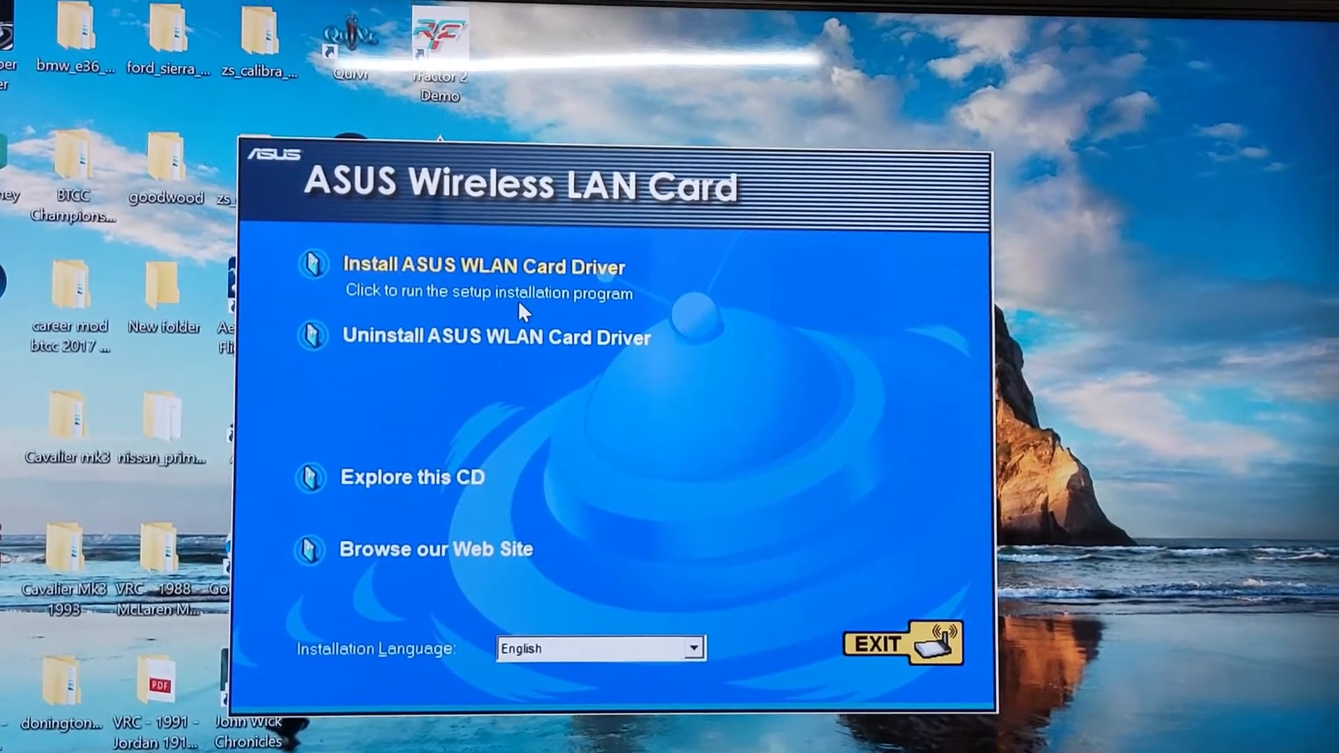
Start the USB-AC68 WLAN card driver installer from the ASUS autorun menu
click(484, 265)
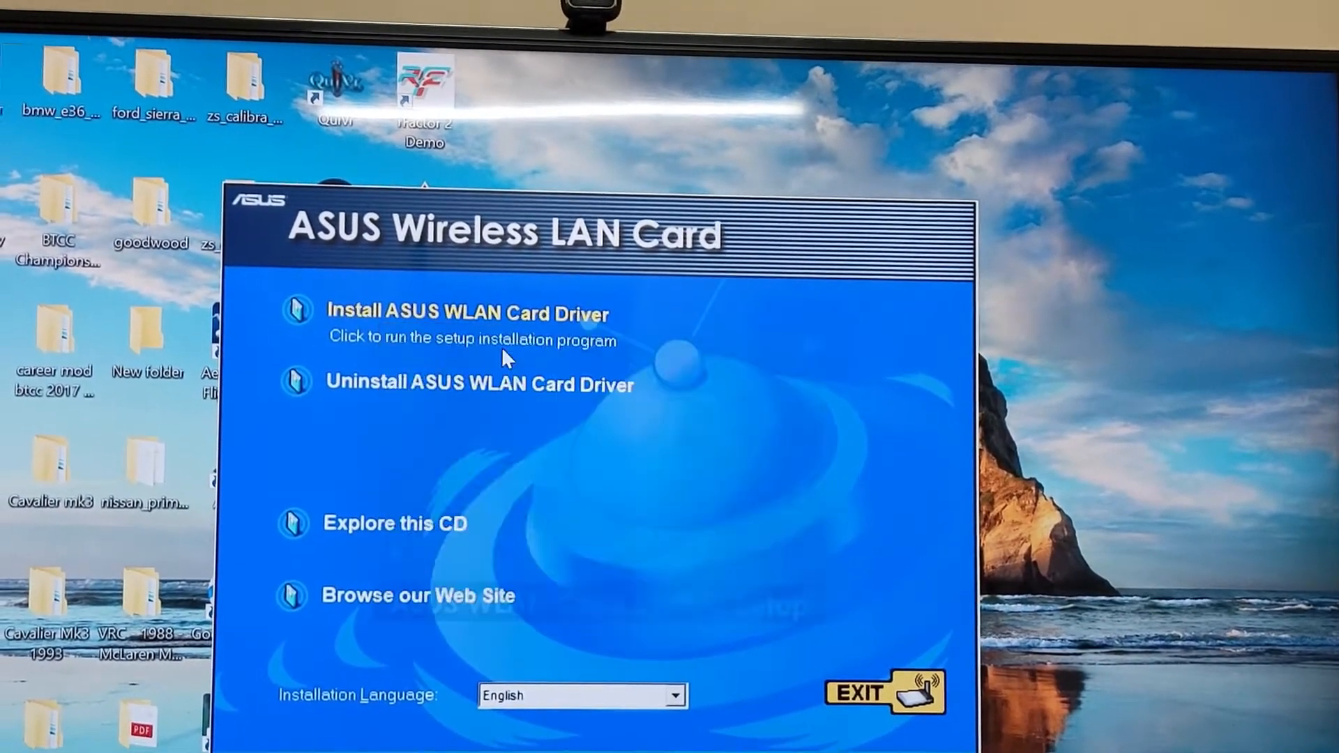
click(466, 312)
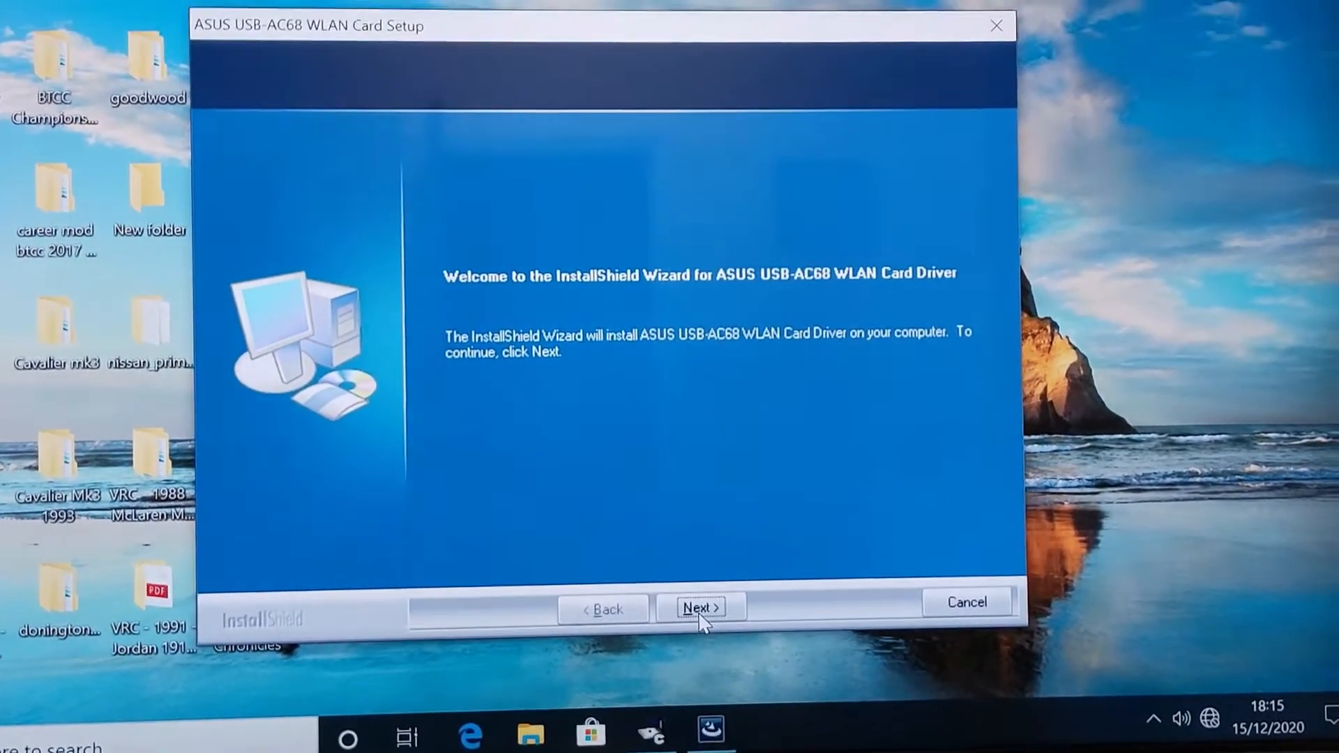
Accept the welcome page, default destination folder and program folder to begin installing
click(698, 606)
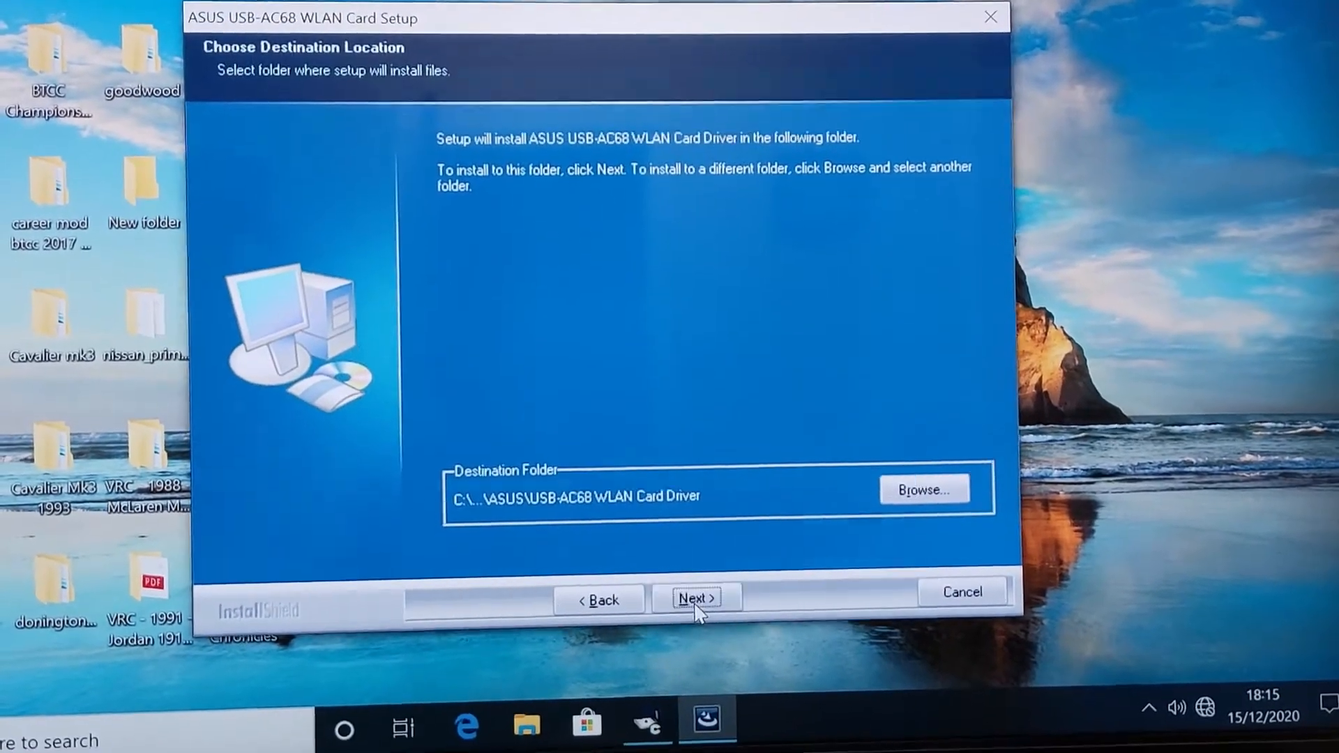
click(695, 599)
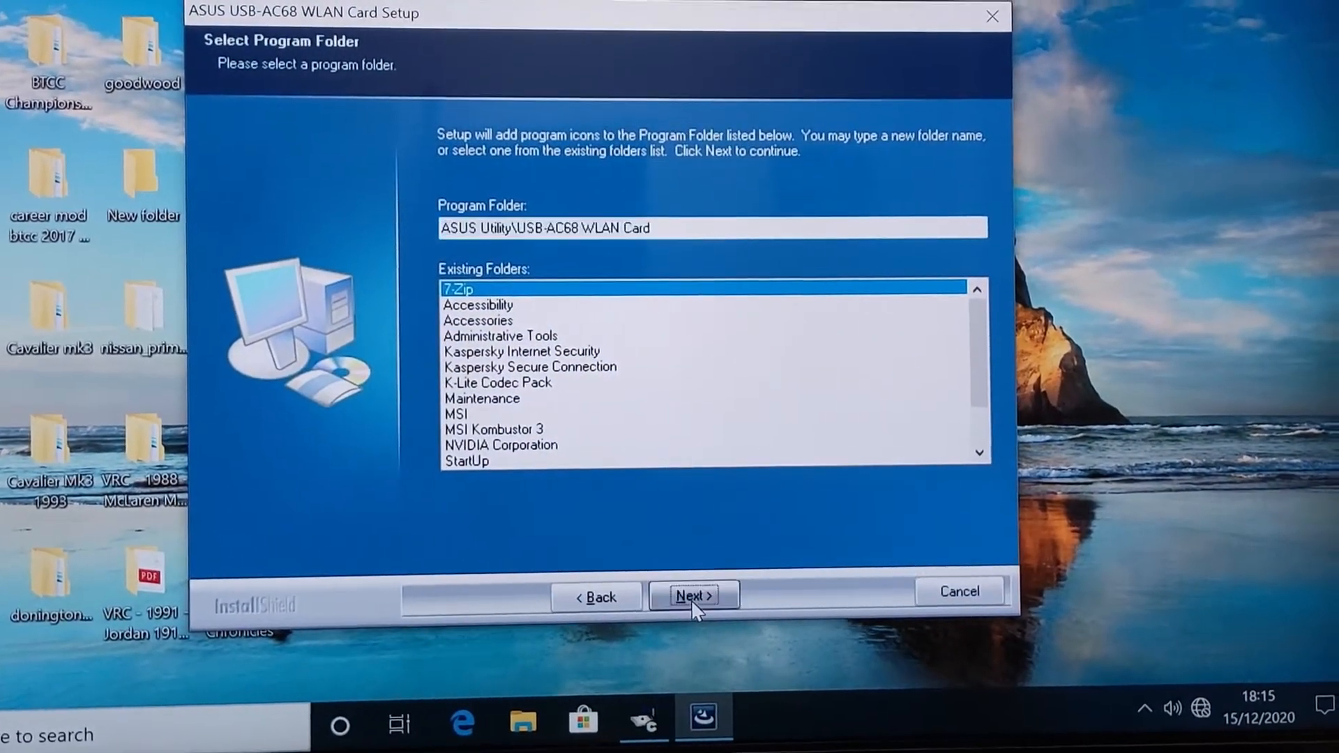
click(693, 595)
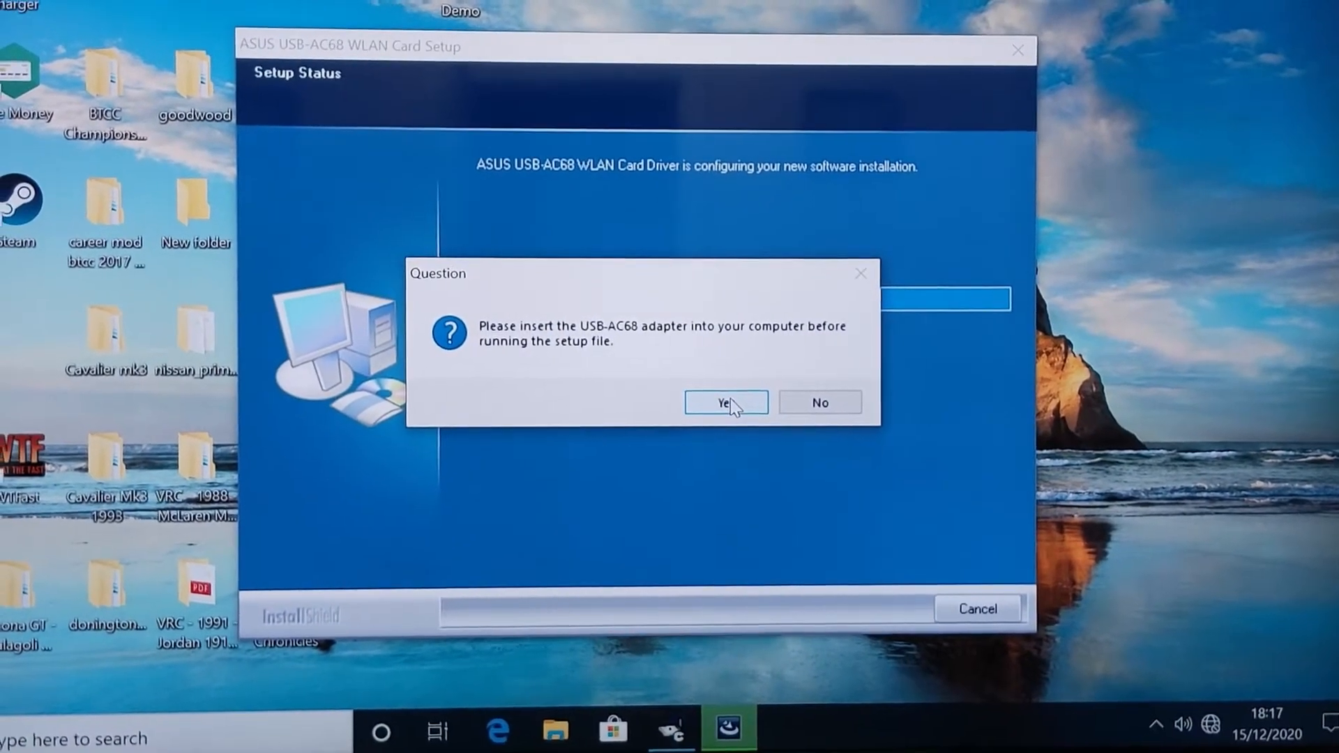
Confirm the USB adapter is plugged in and finish the completed driver installation
click(726, 401)
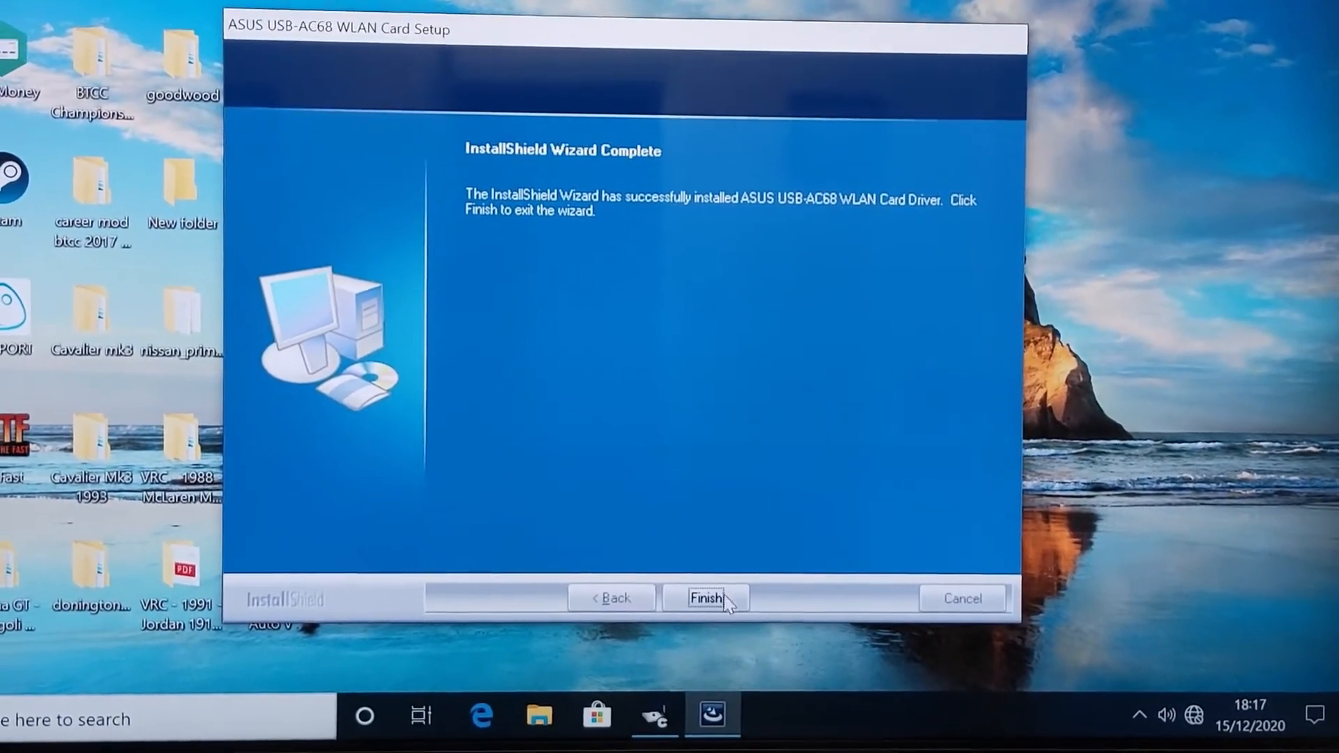
click(706, 598)
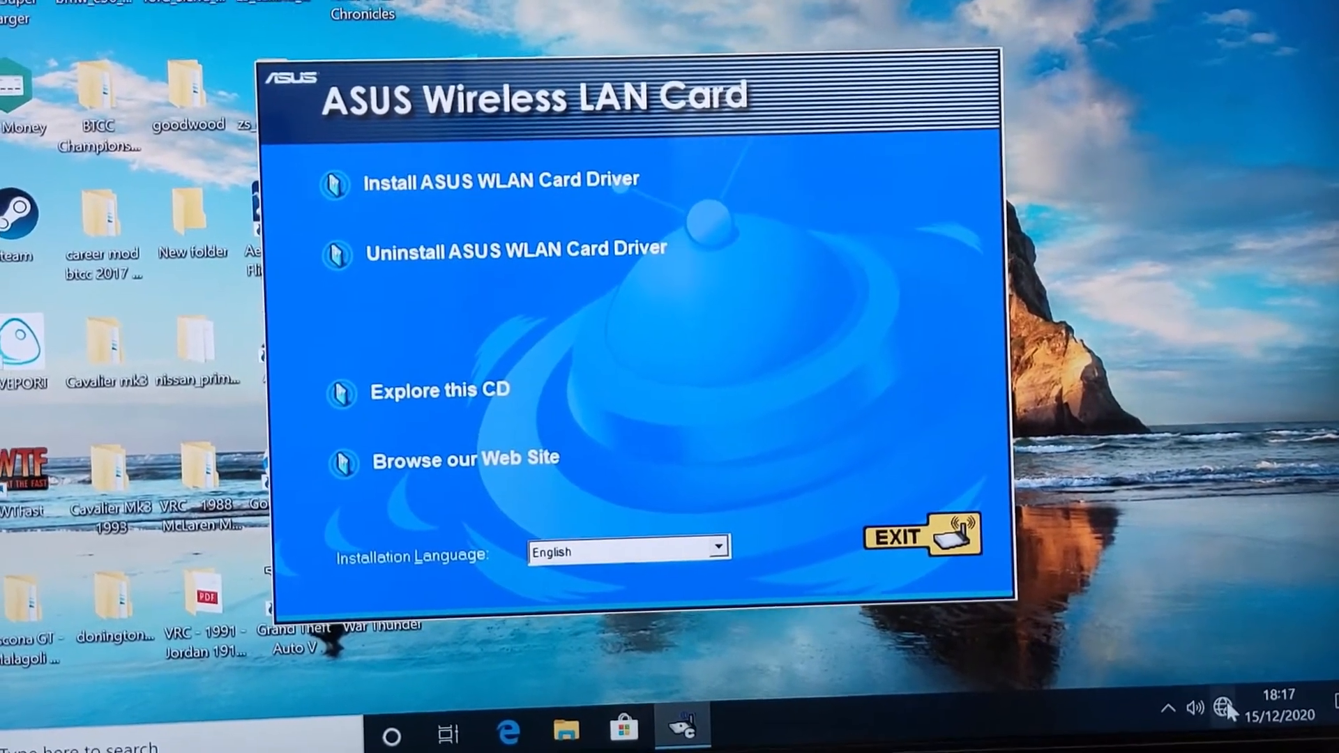
Choose the NETGEAR86-5G network from the Wi-Fi list and start connecting
click(1227, 710)
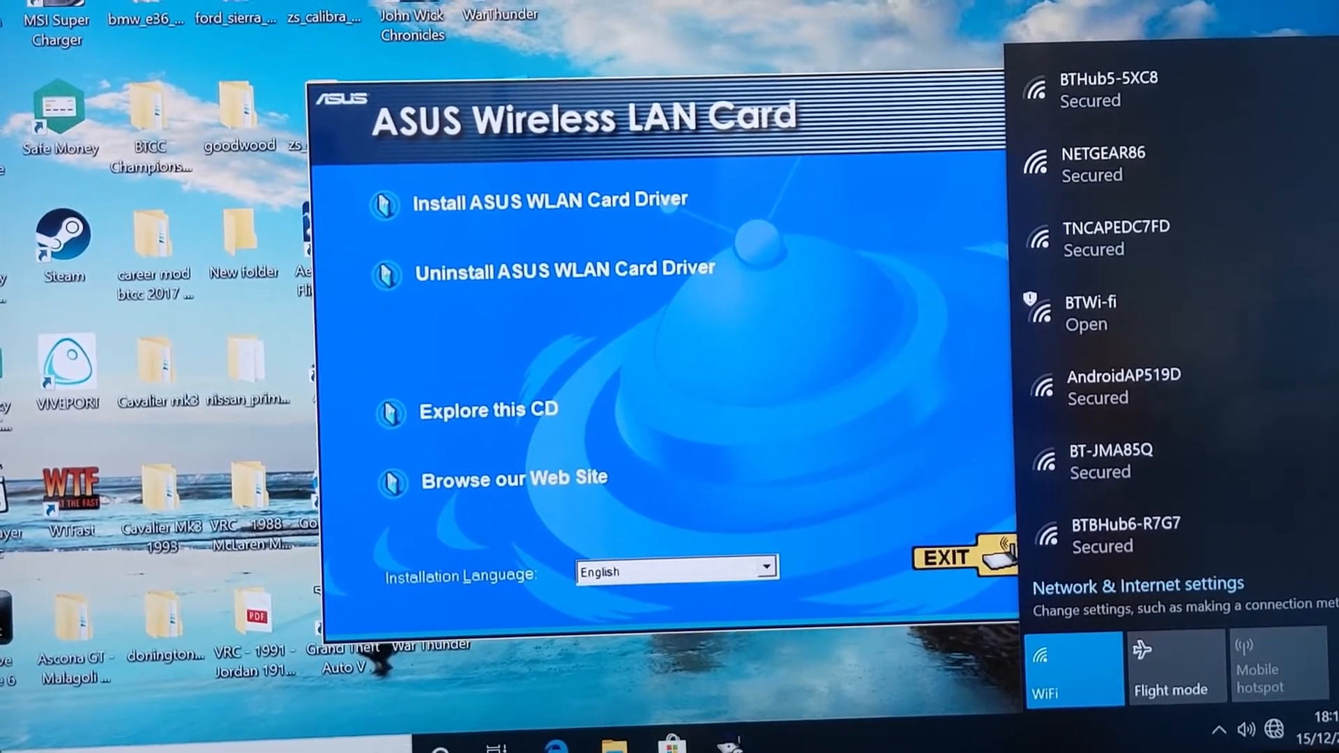
scroll(down, 3)
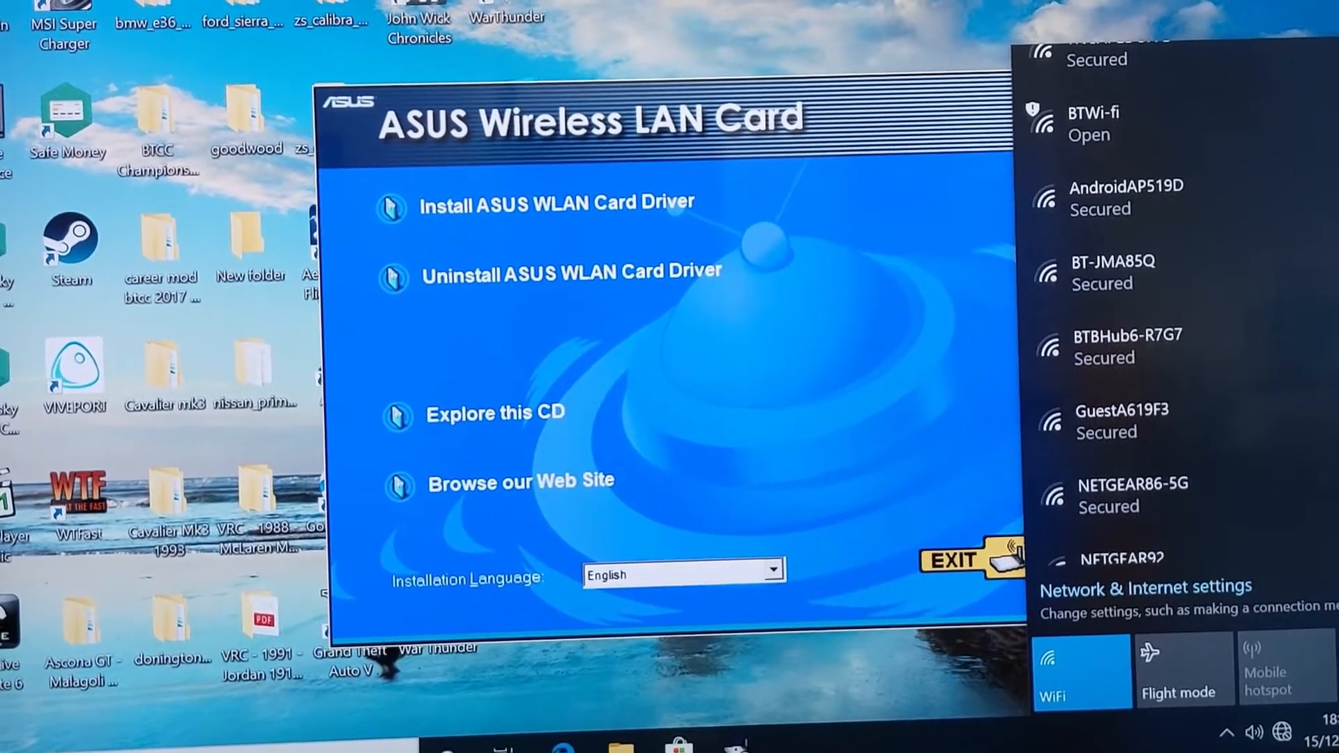
scroll(down, 3)
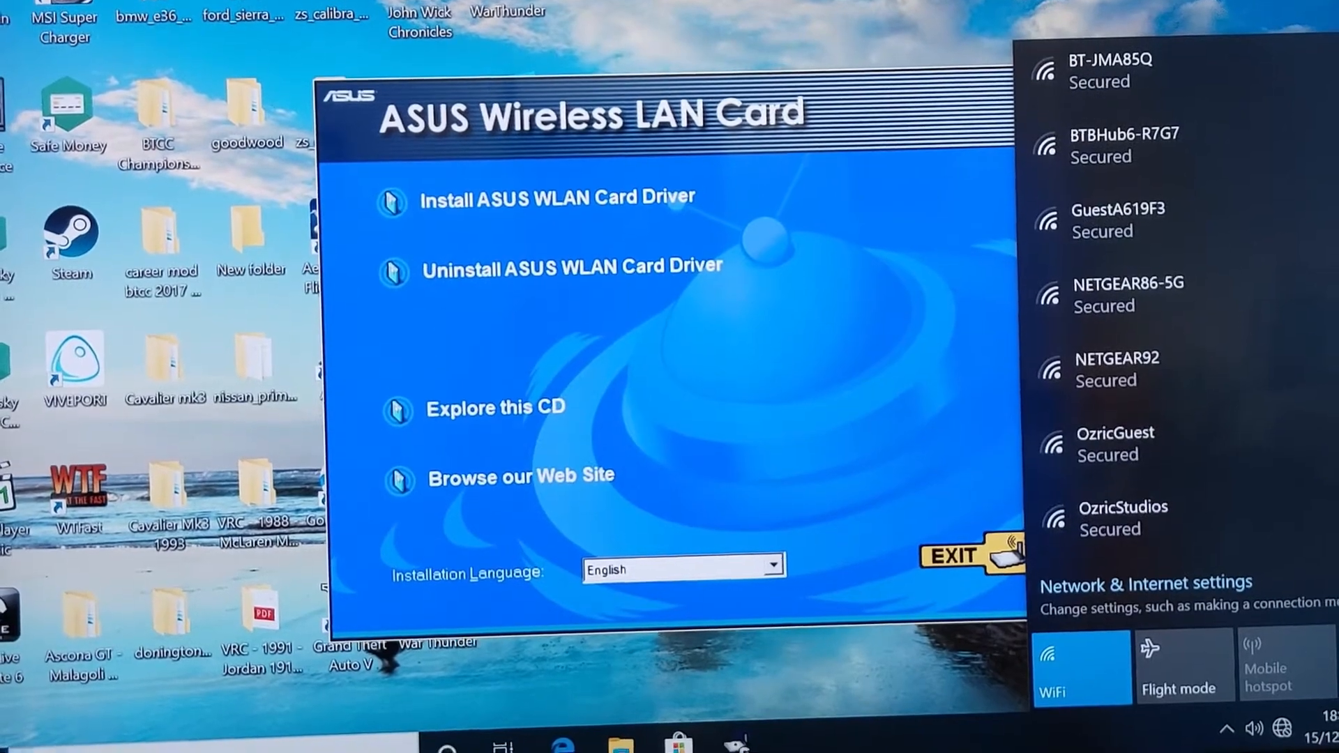
click(1127, 294)
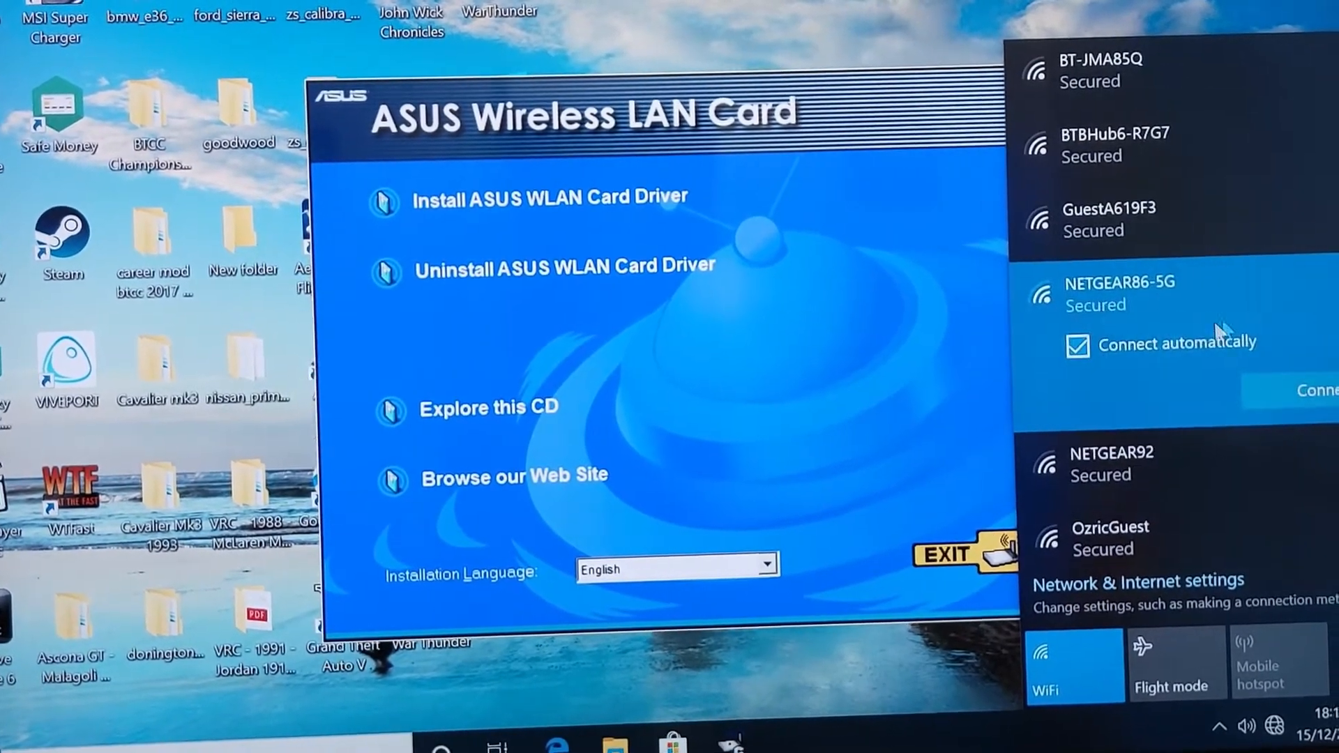
click(1318, 391)
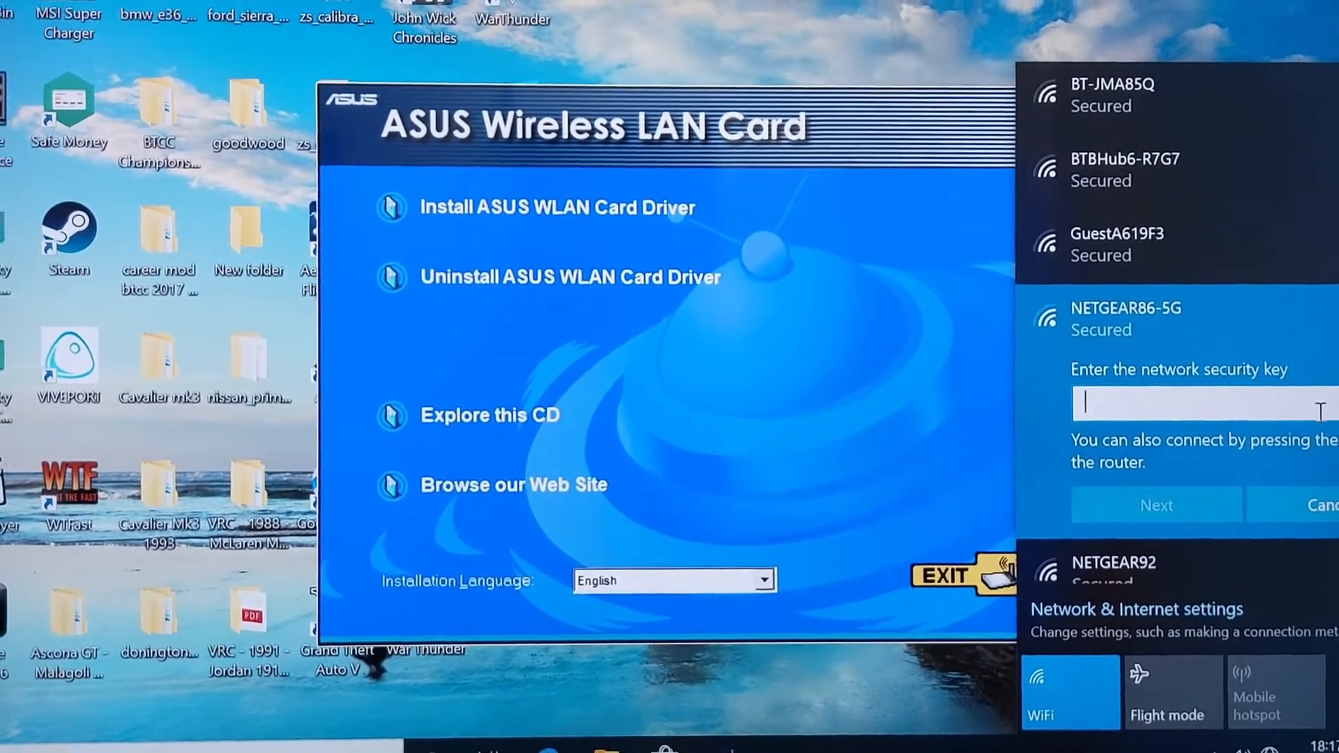
text(••)
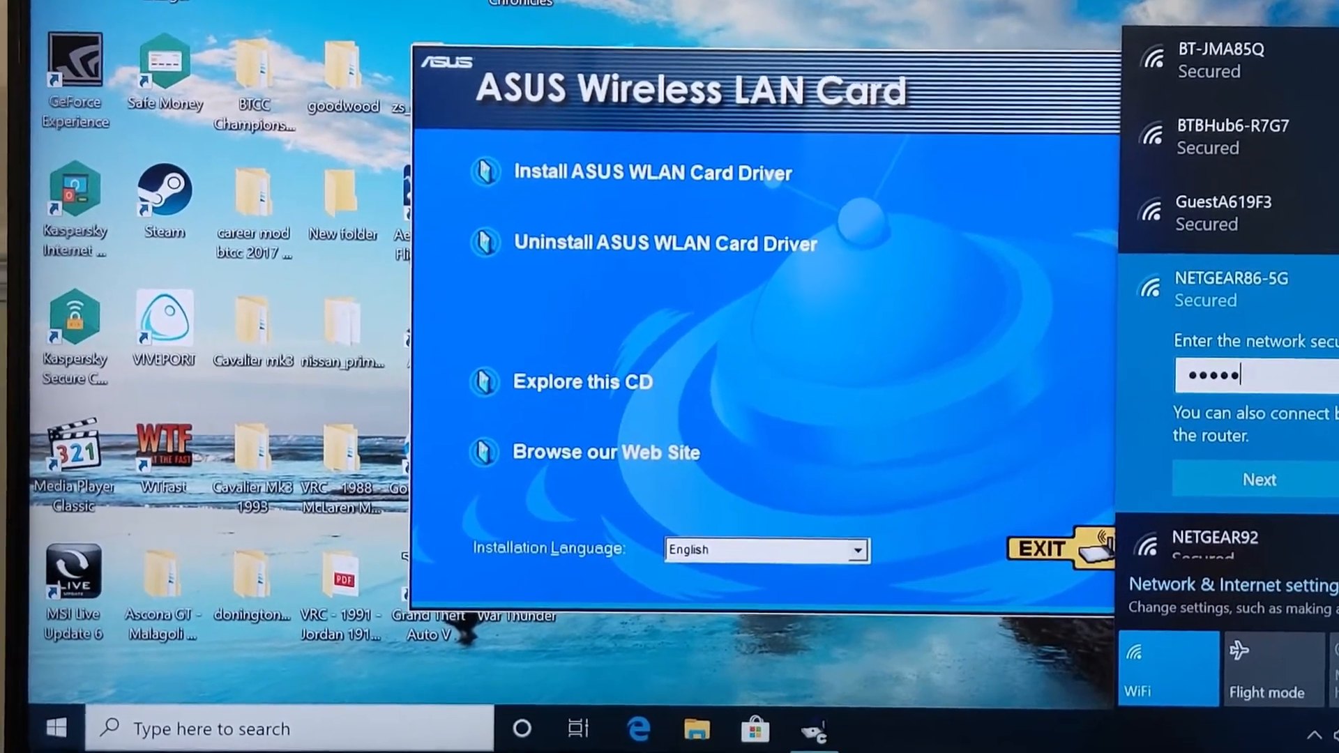
text(password)
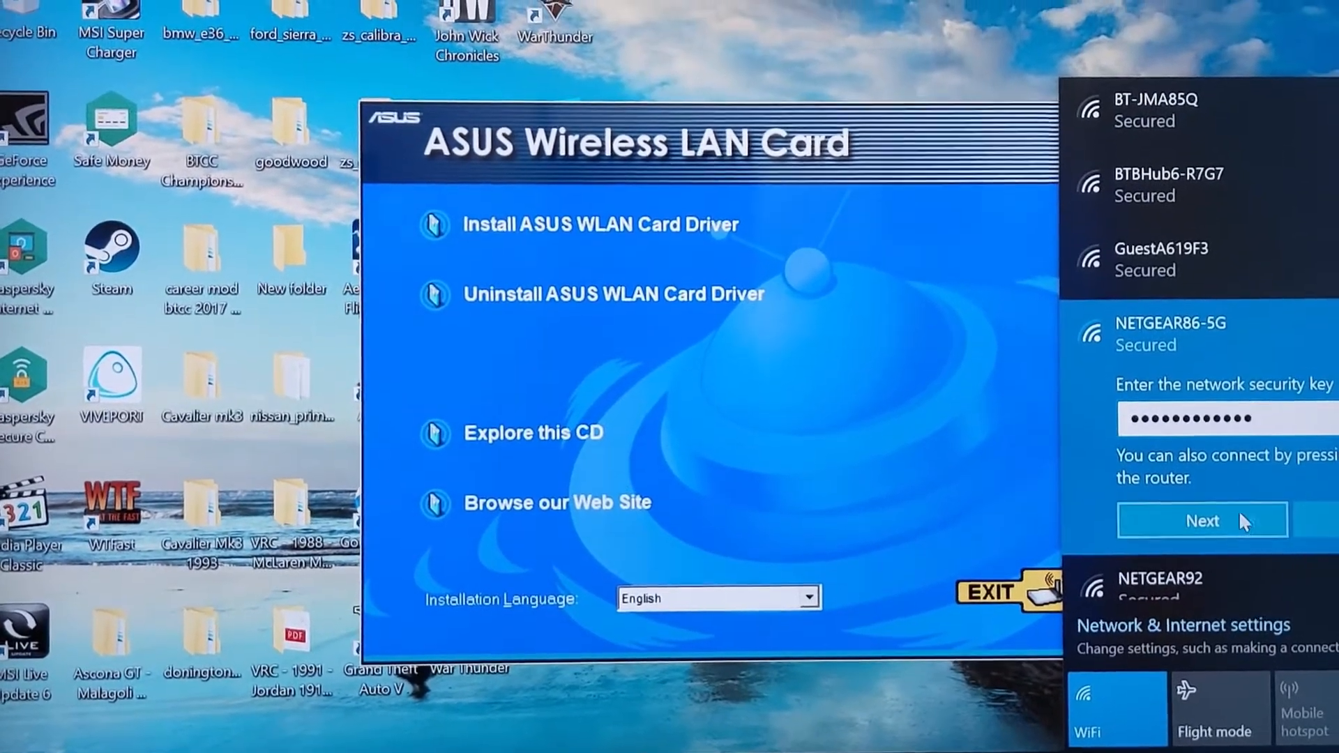
click(1202, 520)
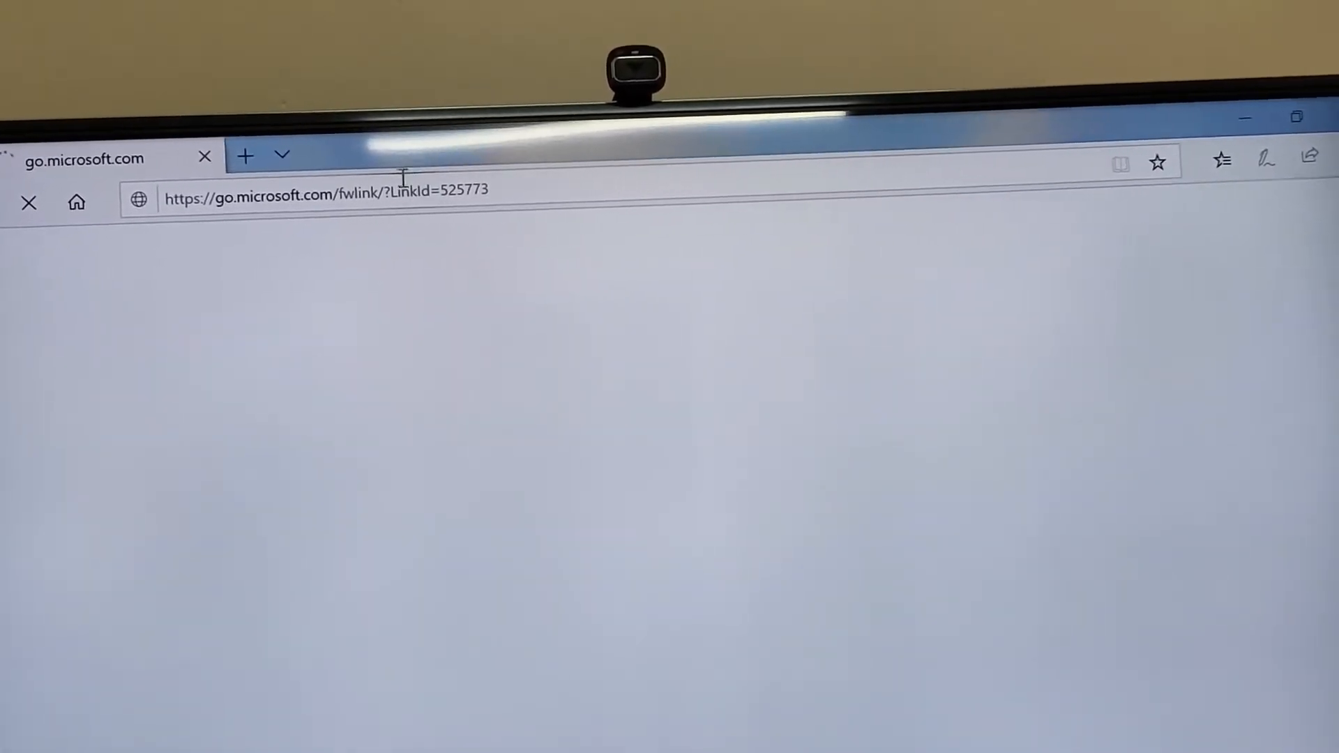
Search 'goo' in Edge, accept Bing's cookie notice and follow the Google result
text(google)
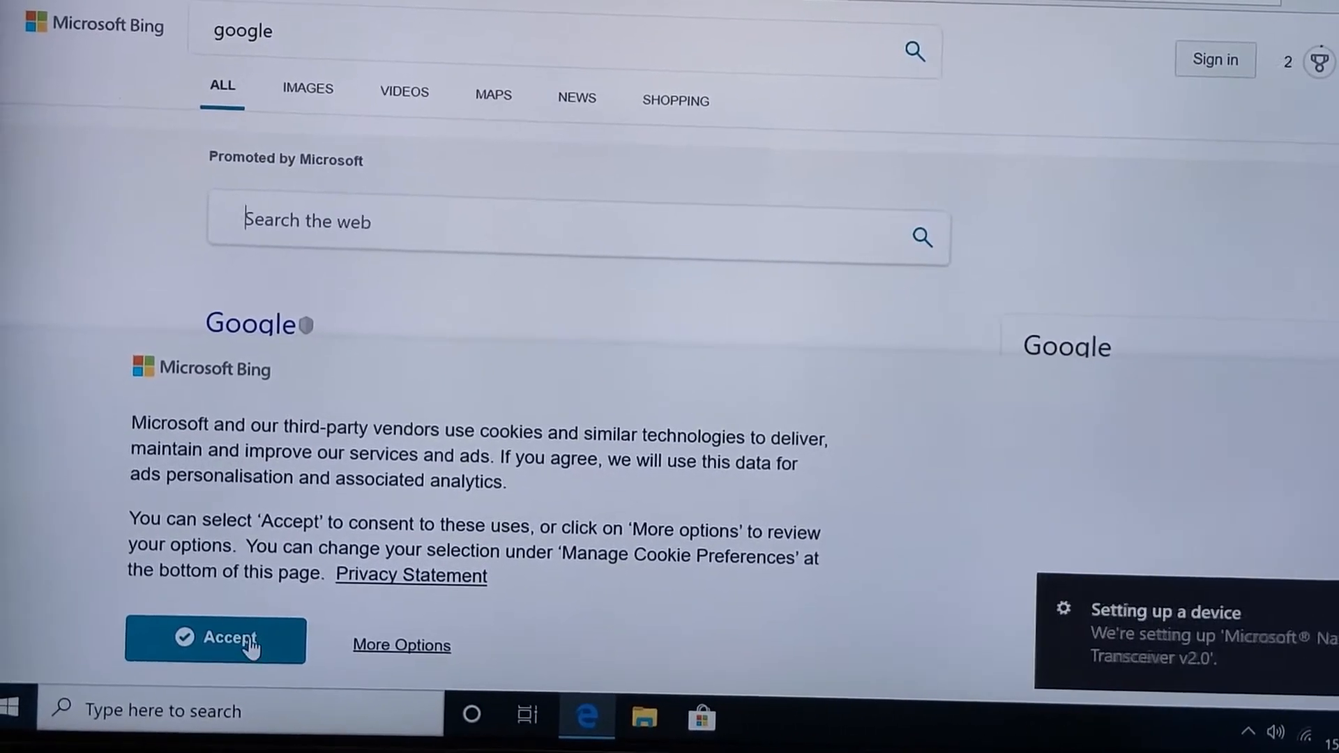
click(215, 638)
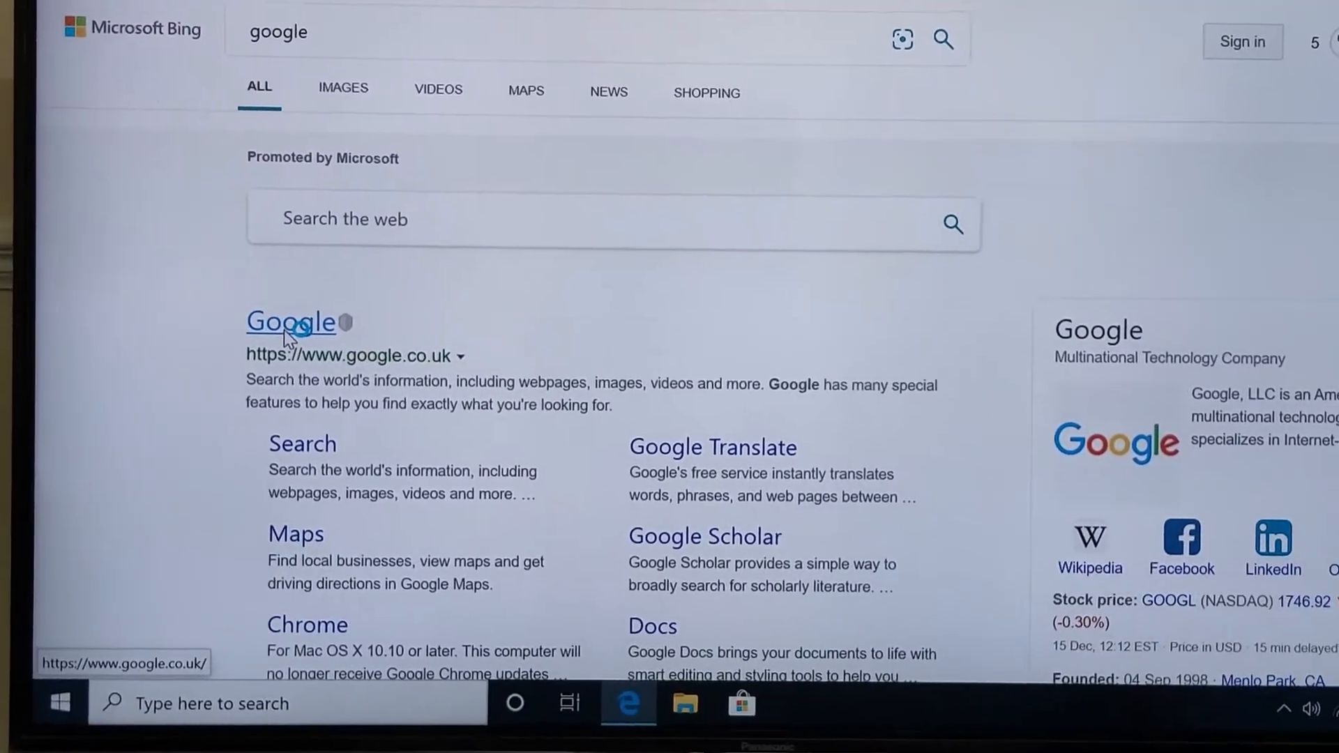
click(290, 322)
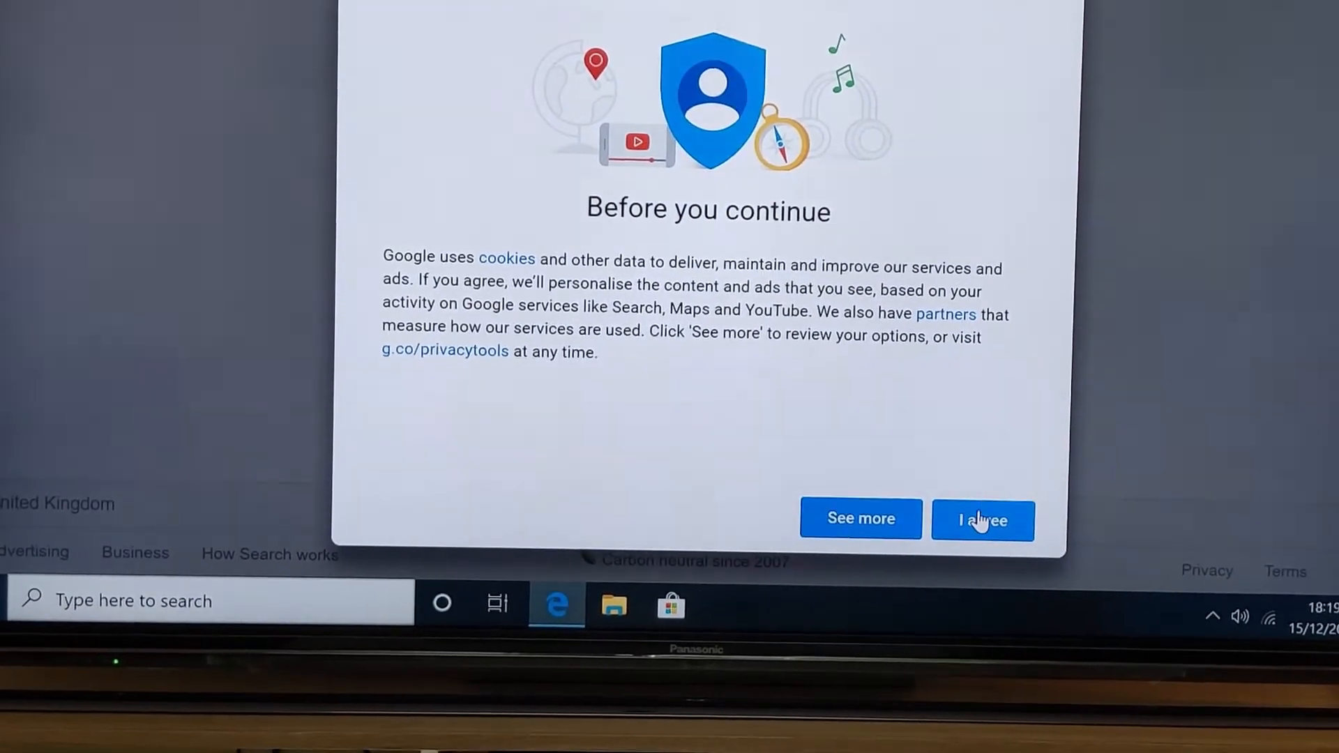
Agree to Google's cookie terms and search for 'bbc news'
click(982, 519)
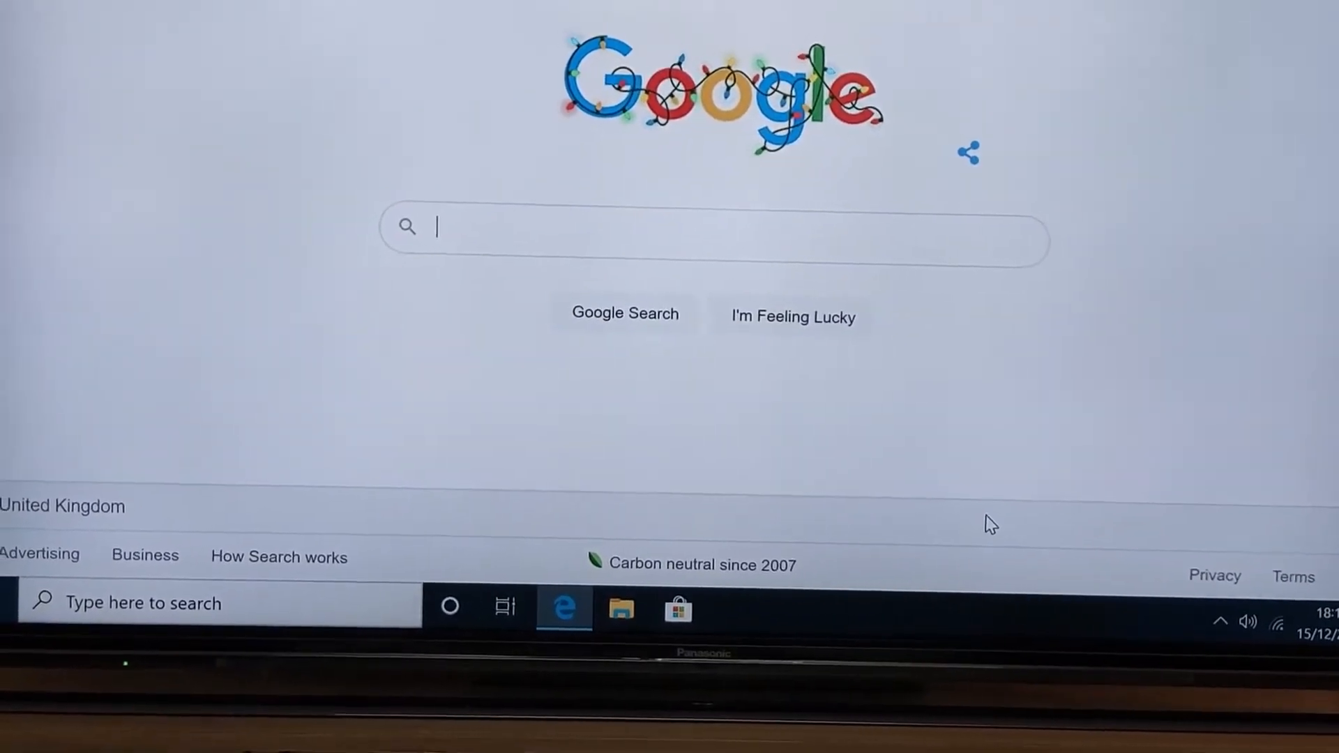
text(bbc news)
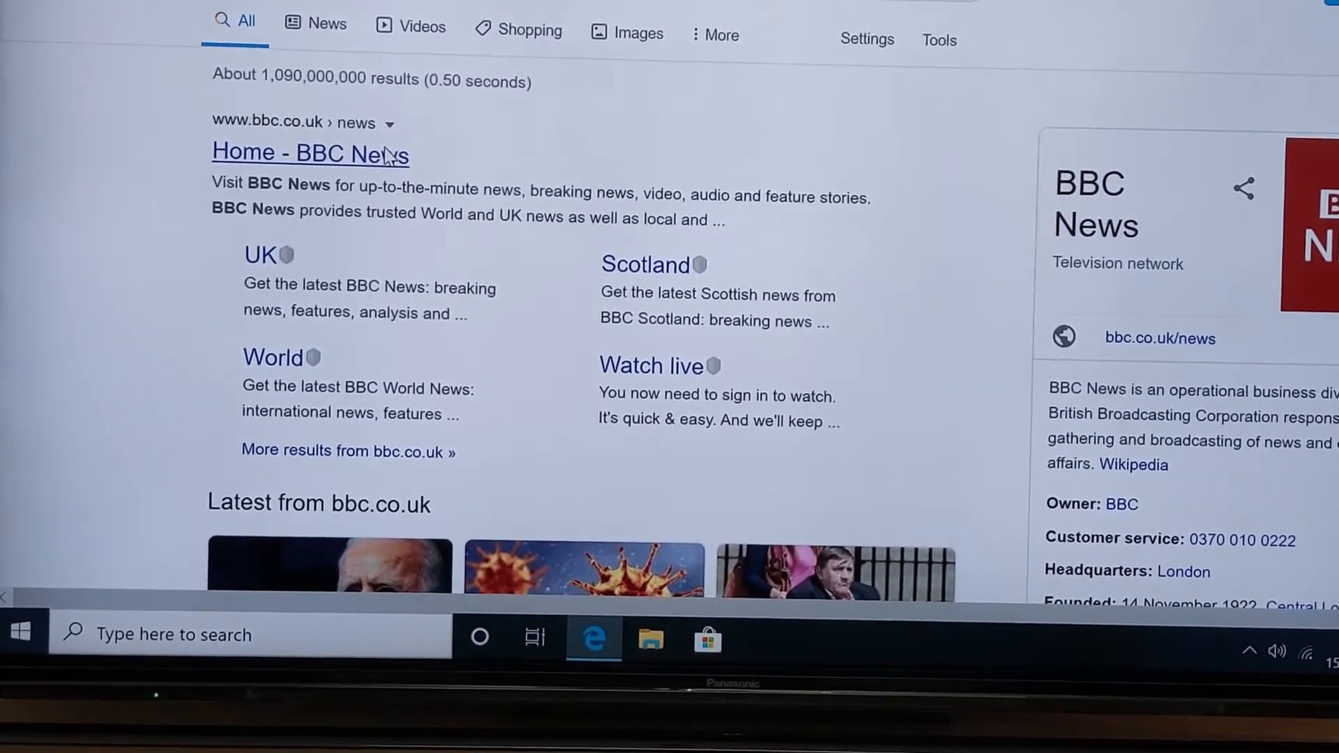
Go to the BBC News home page from the results and browse its headlines
click(310, 153)
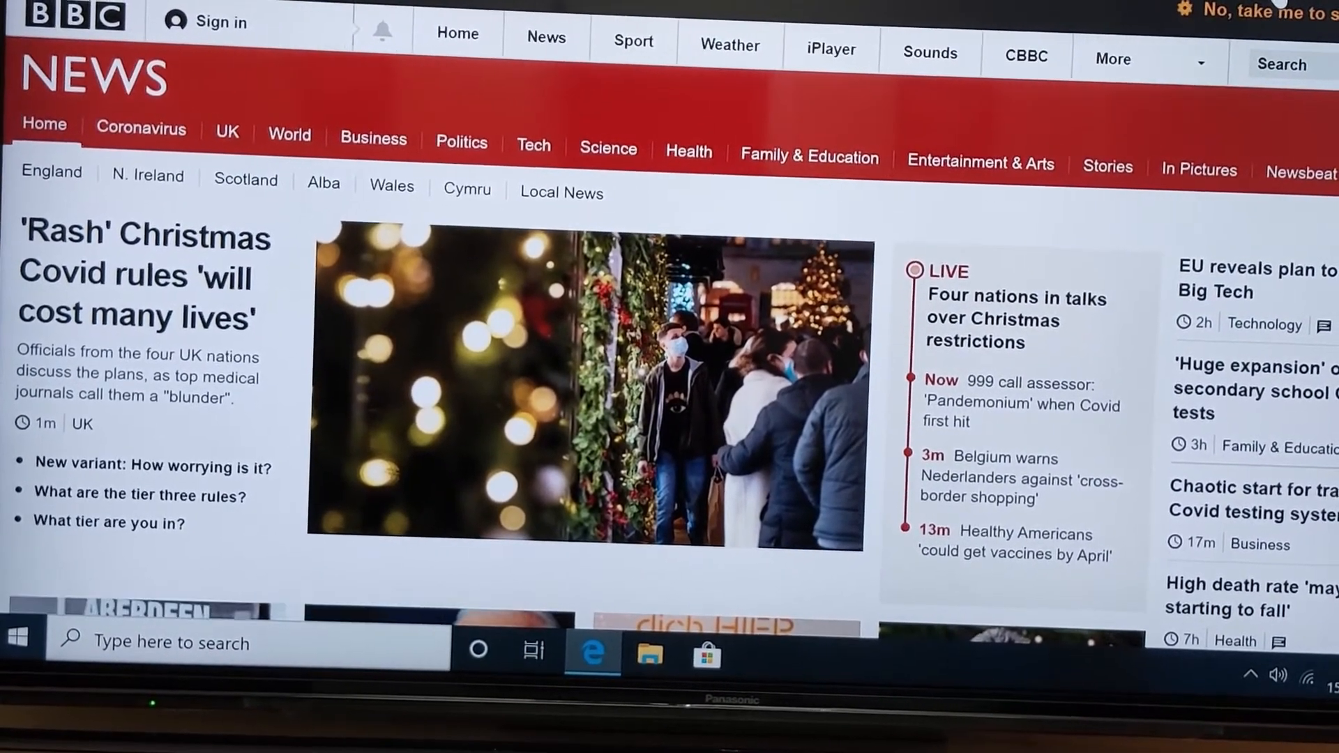
scroll(down, 3)
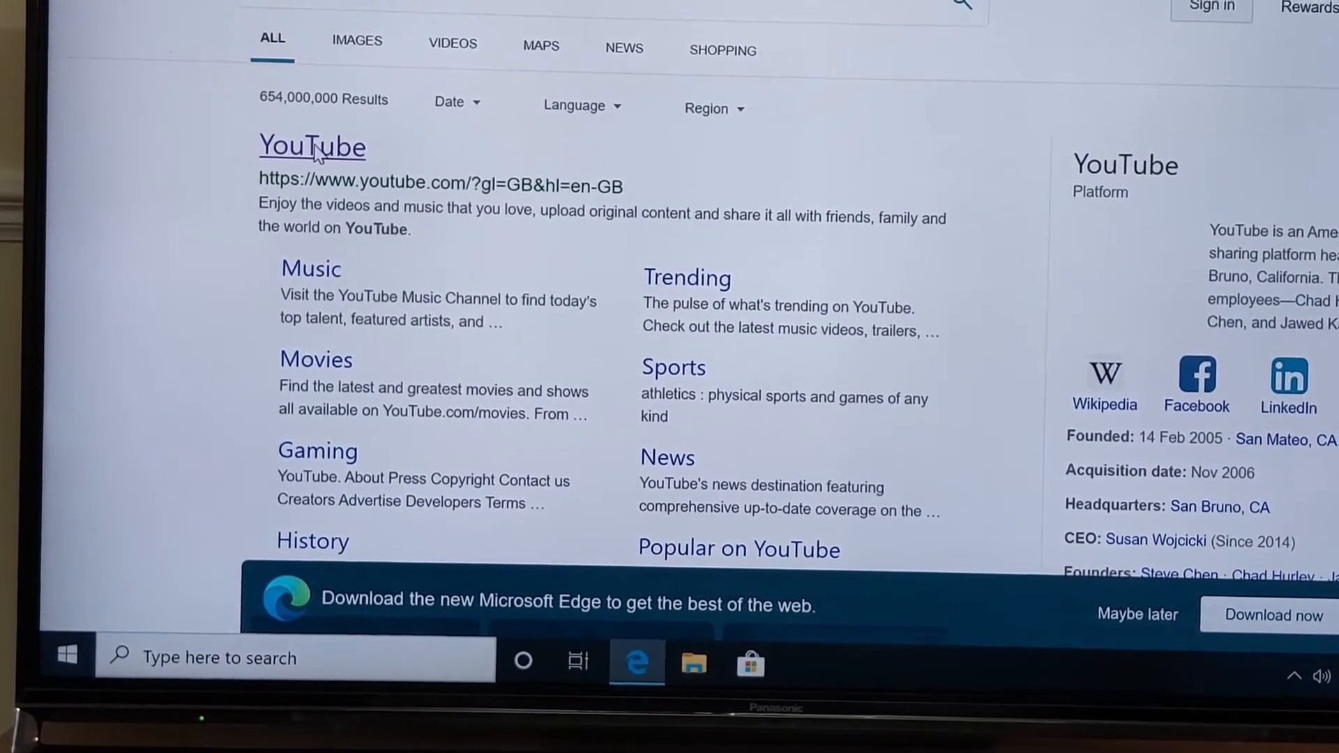
Go to YouTube, decline signing in and play the 'Making a squirrel laugh' video
click(311, 145)
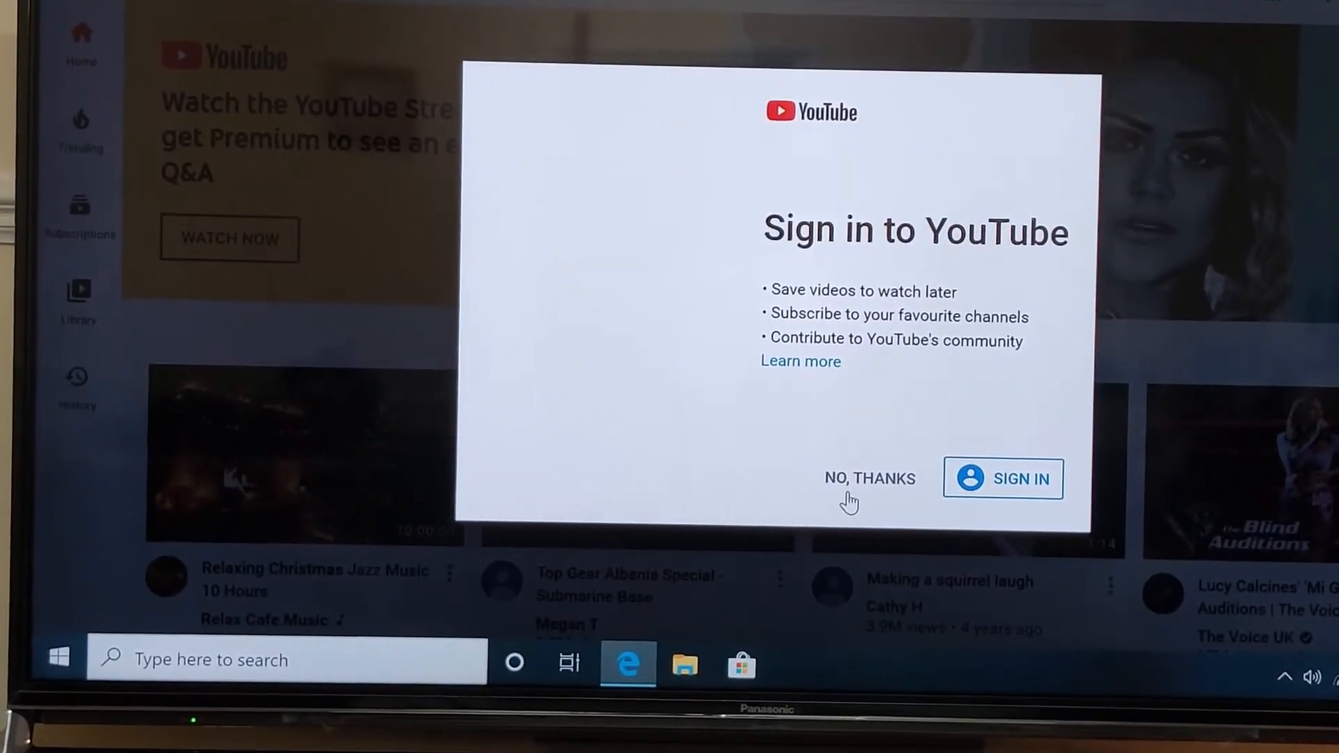
click(869, 477)
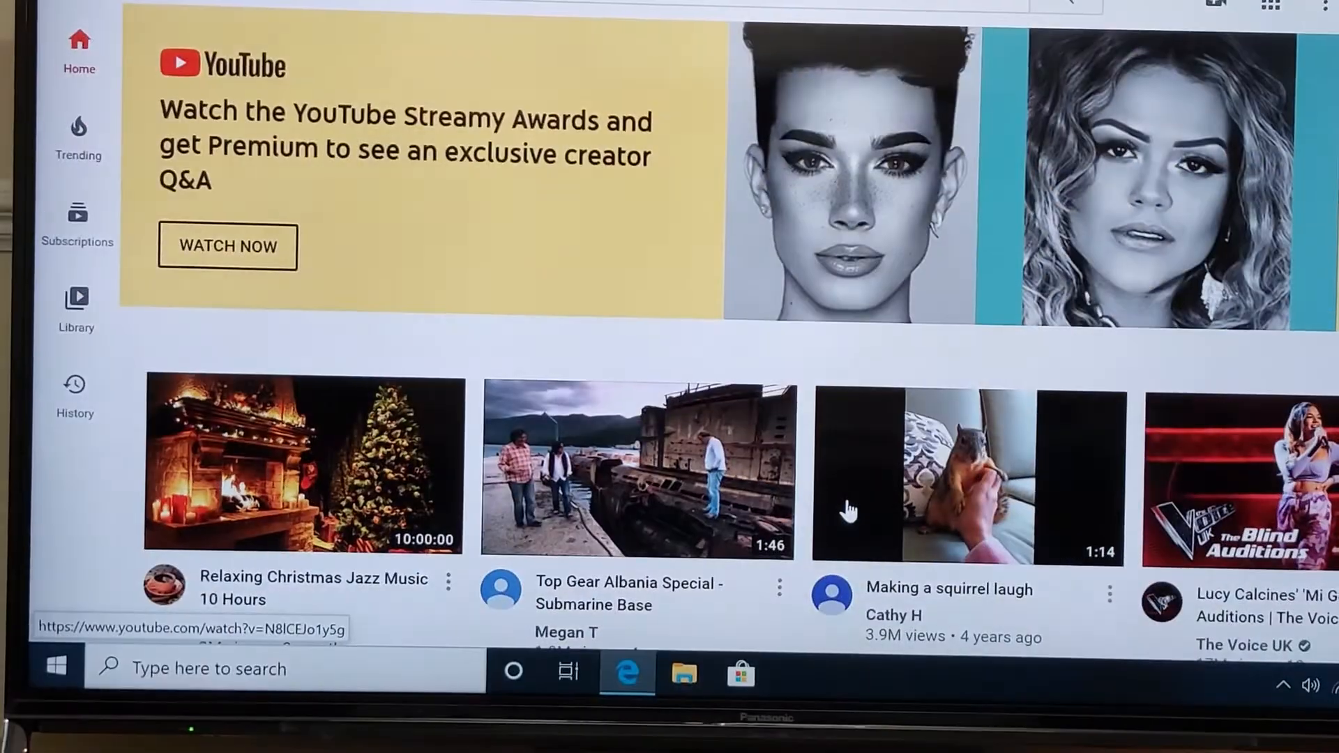
click(968, 474)
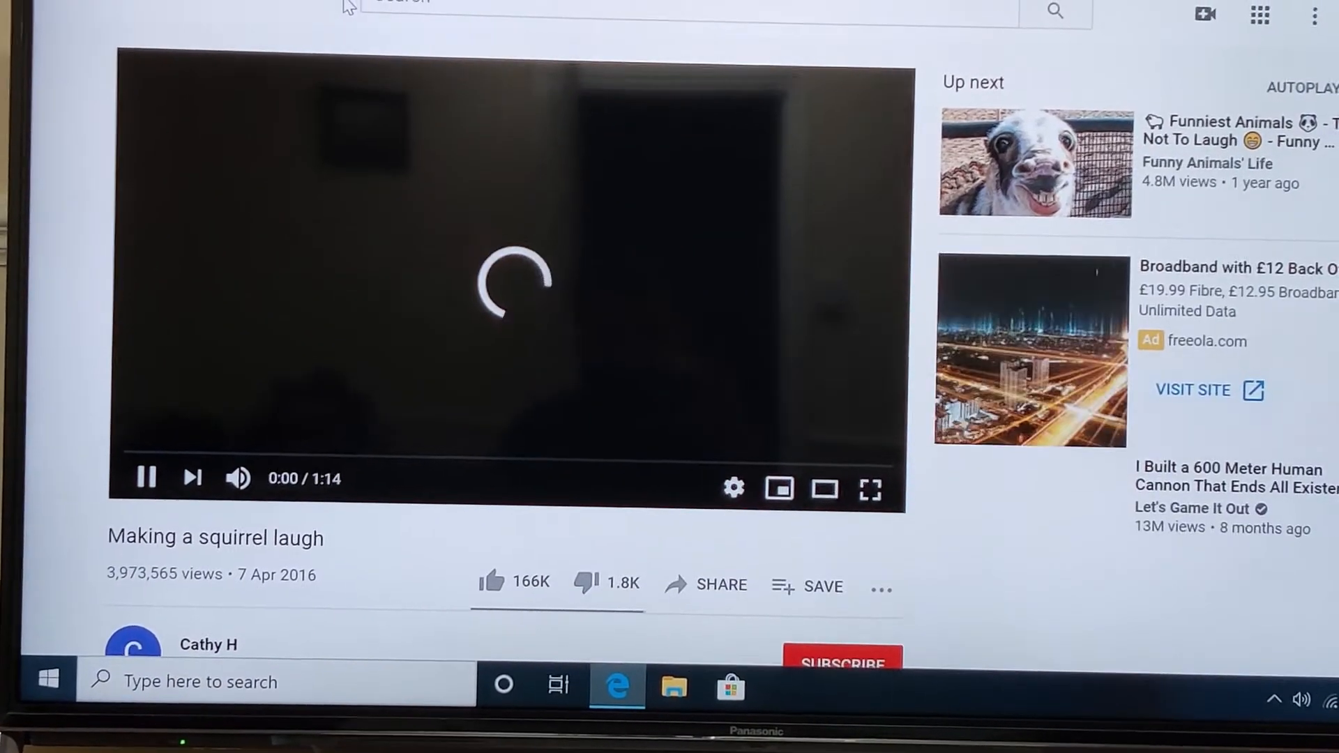